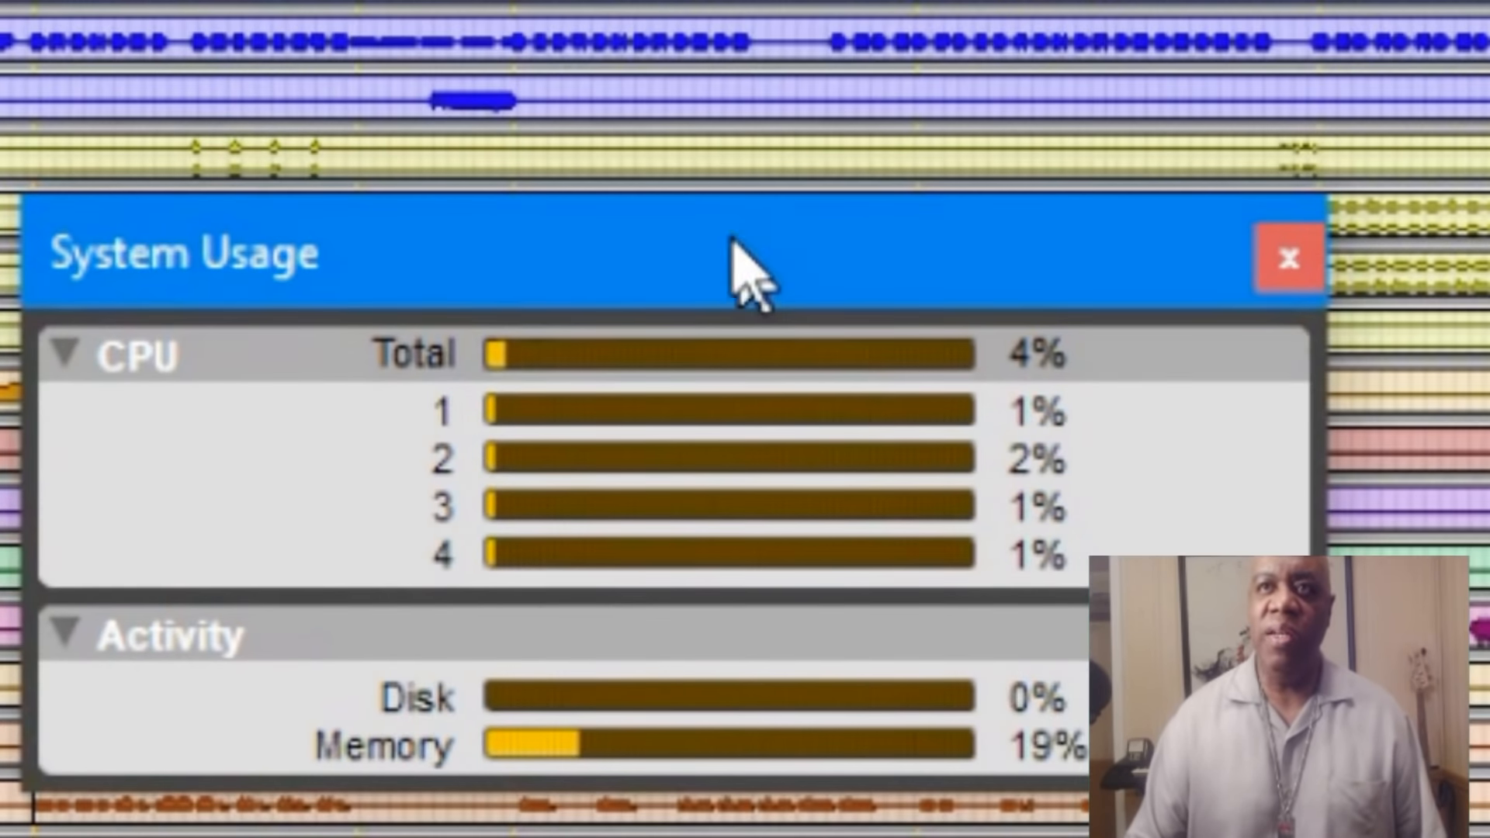
pyautogui.moveTo(225, 519)
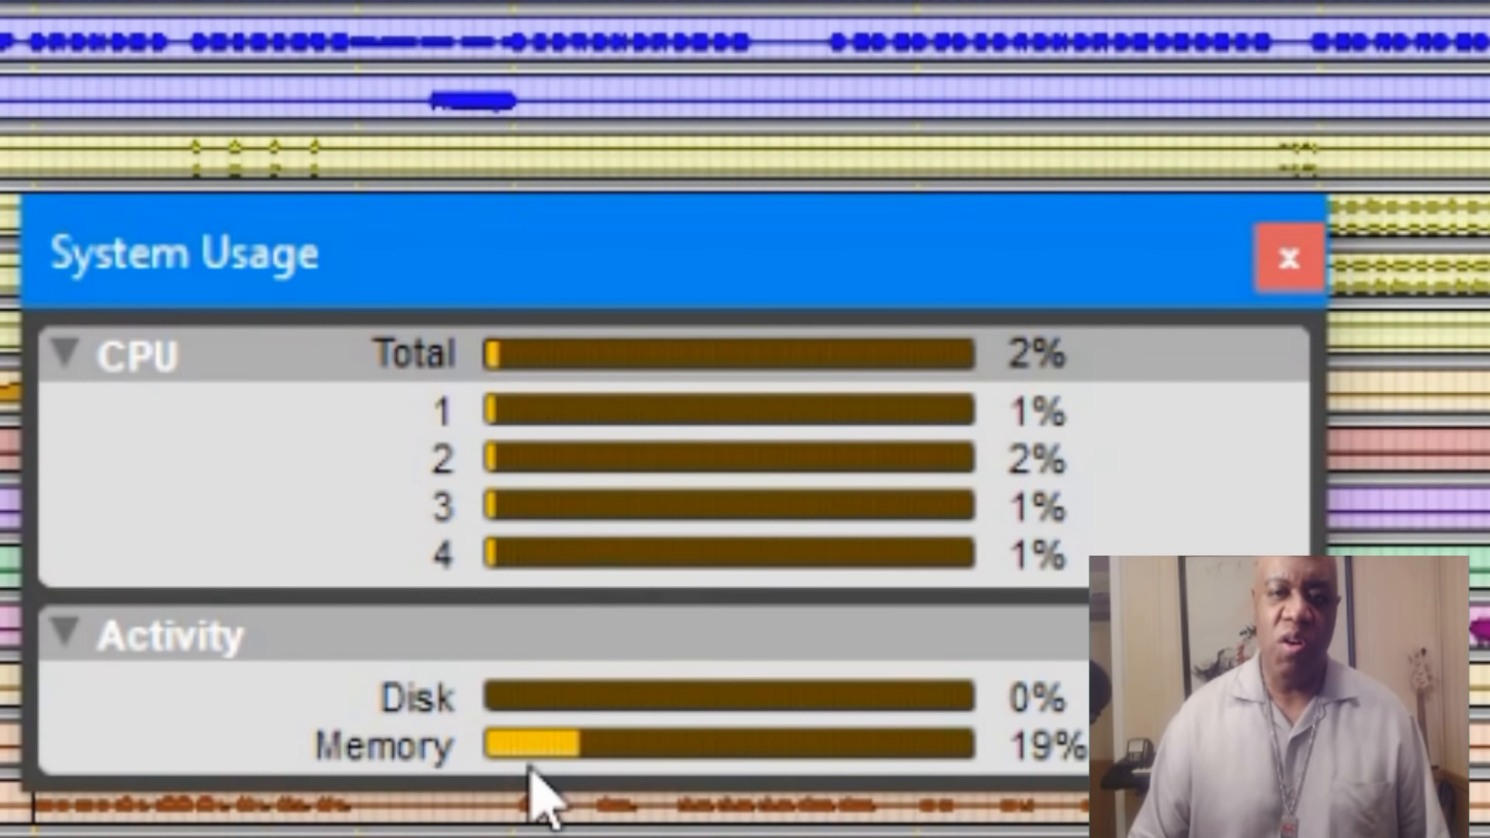
pyautogui.moveTo(716, 444)
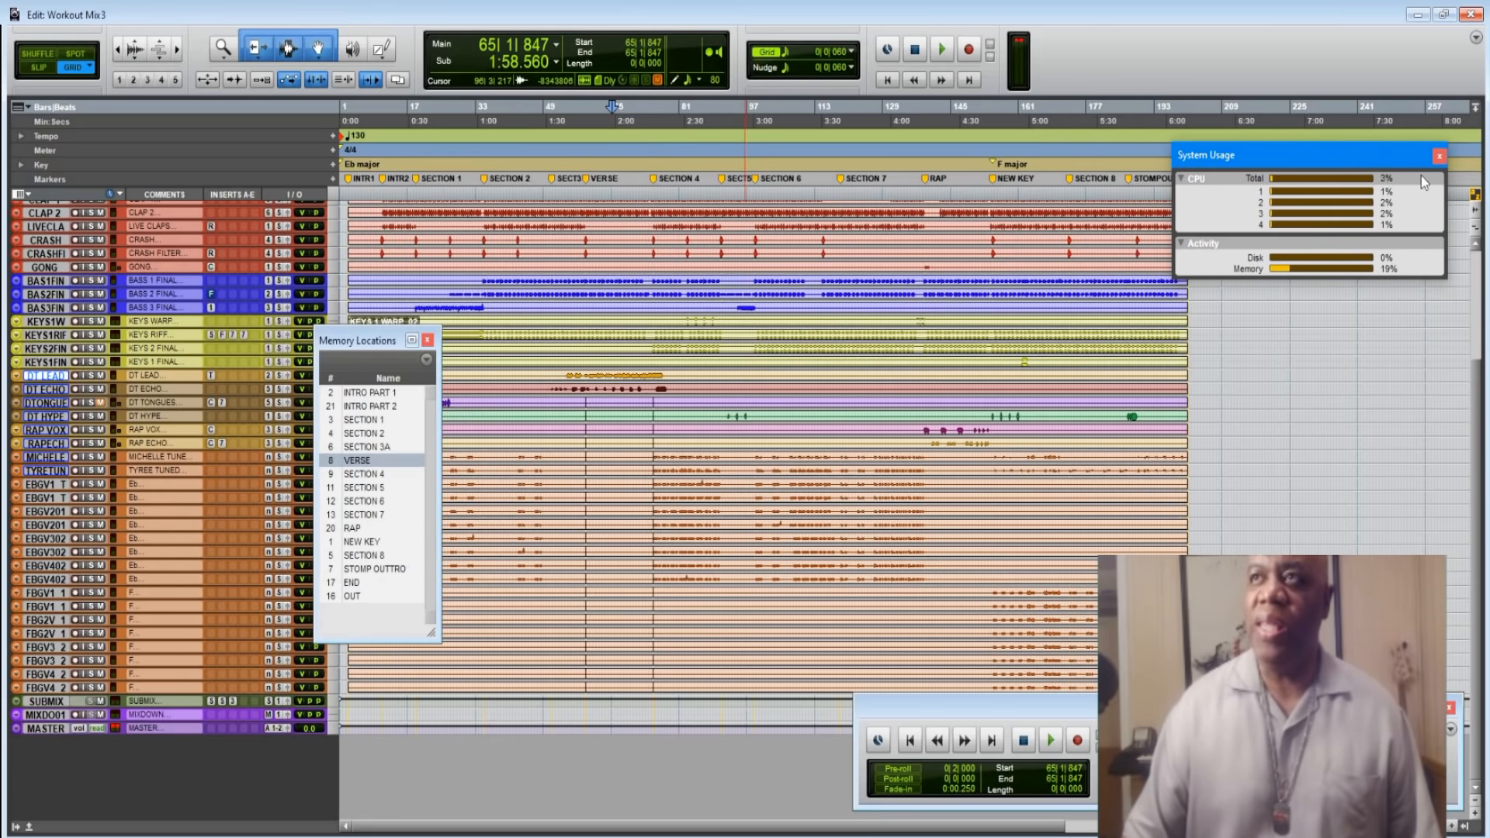
# Close the System Usage window and reopen it from the Window menu
pyautogui.click(1437, 154)
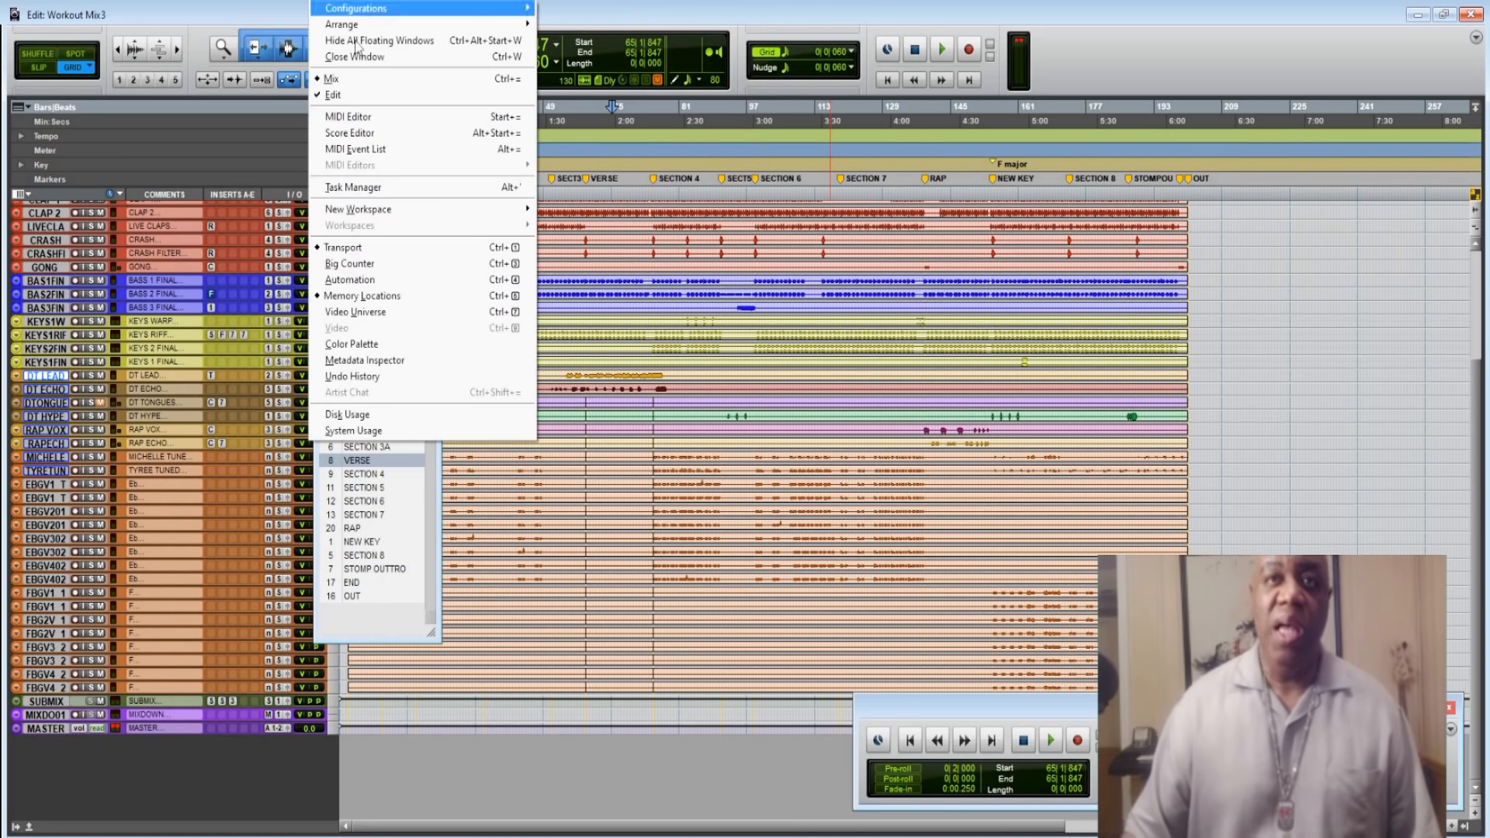
pyautogui.moveTo(368, 431)
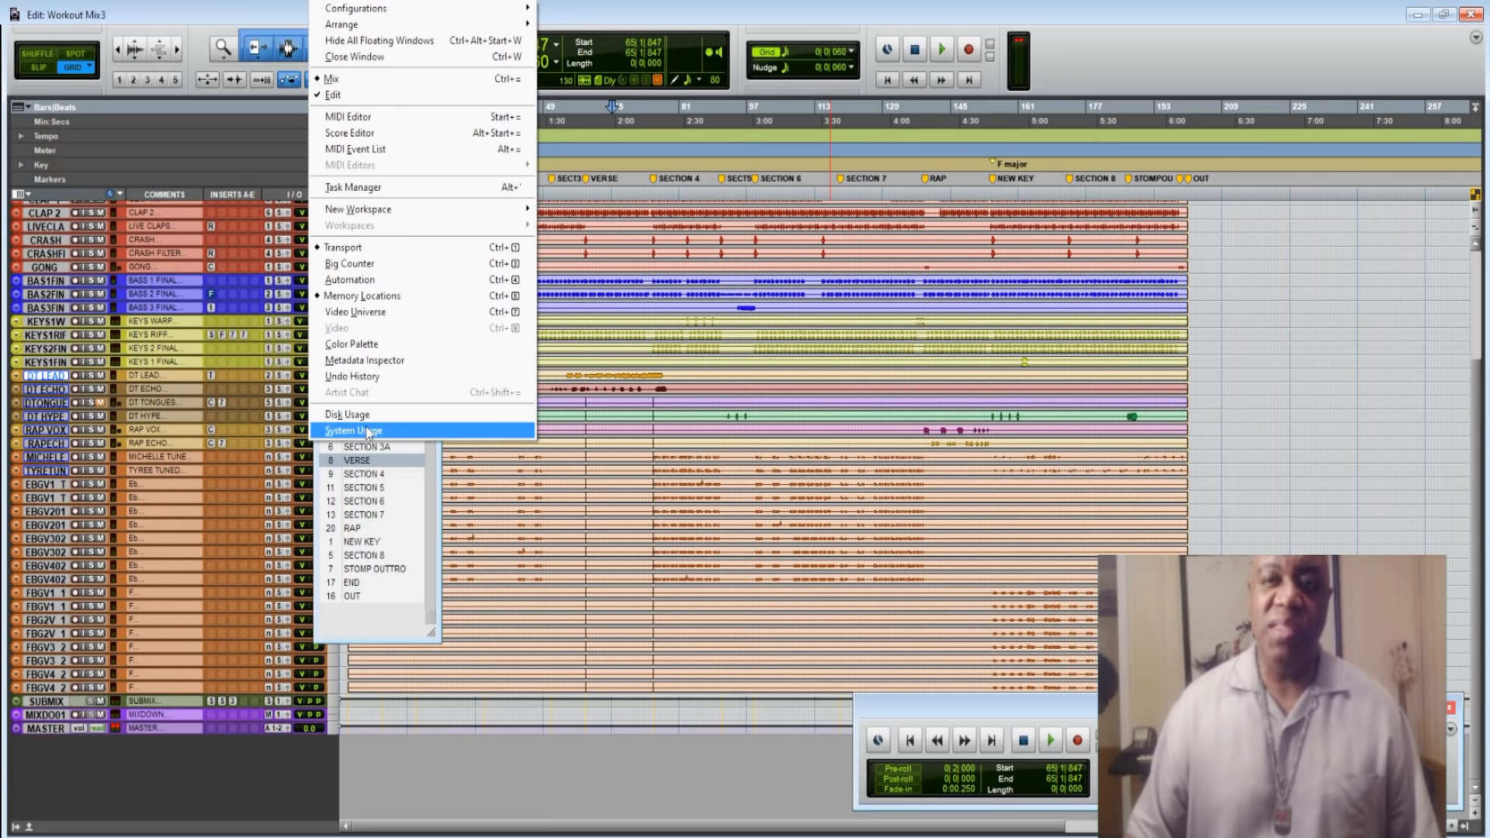
pyautogui.click(354, 430)
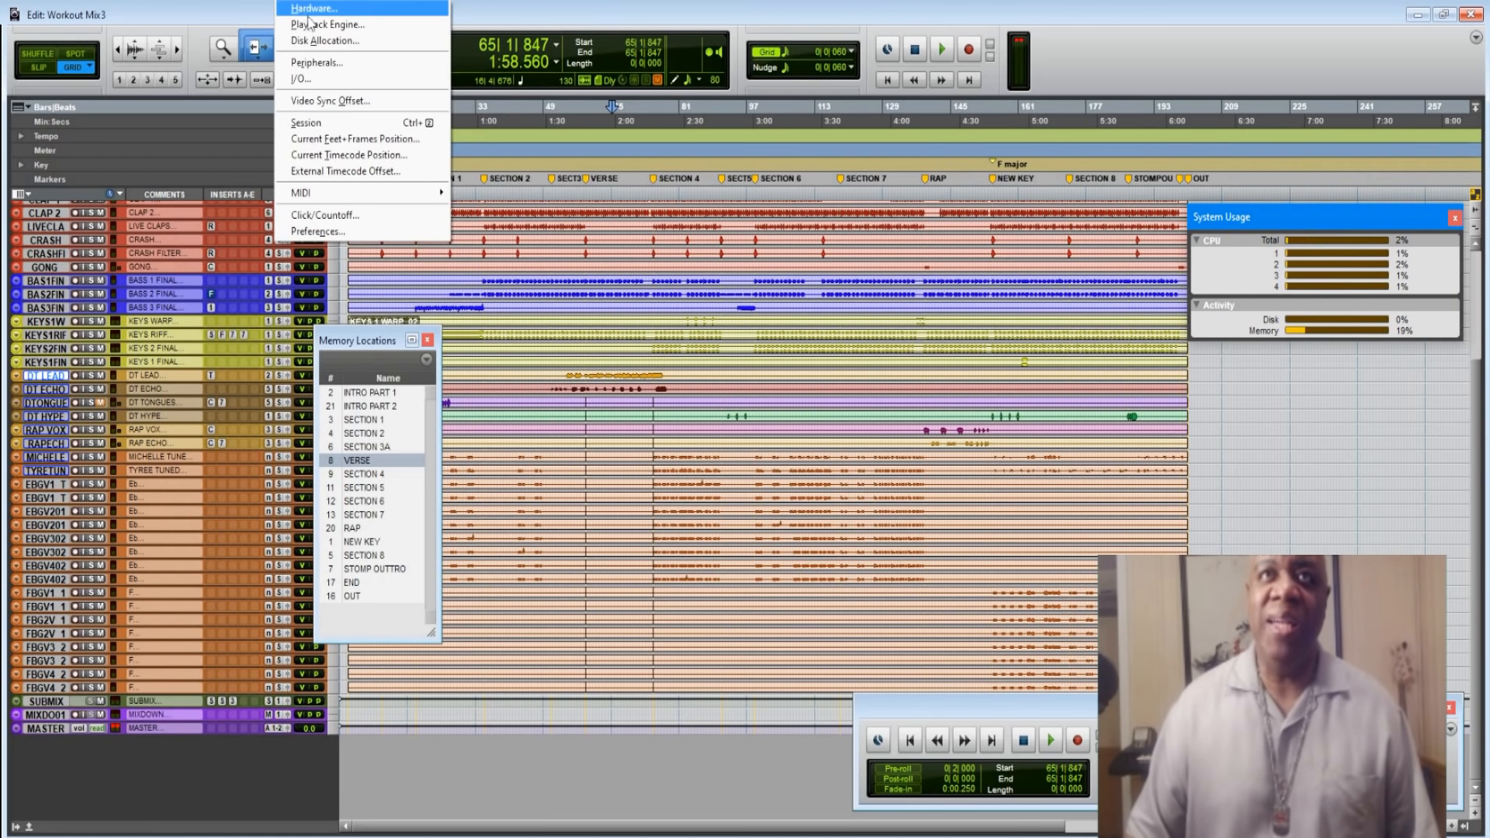
# Open the Playback Engine settings and move the dialog out of the way
pyautogui.click(327, 25)
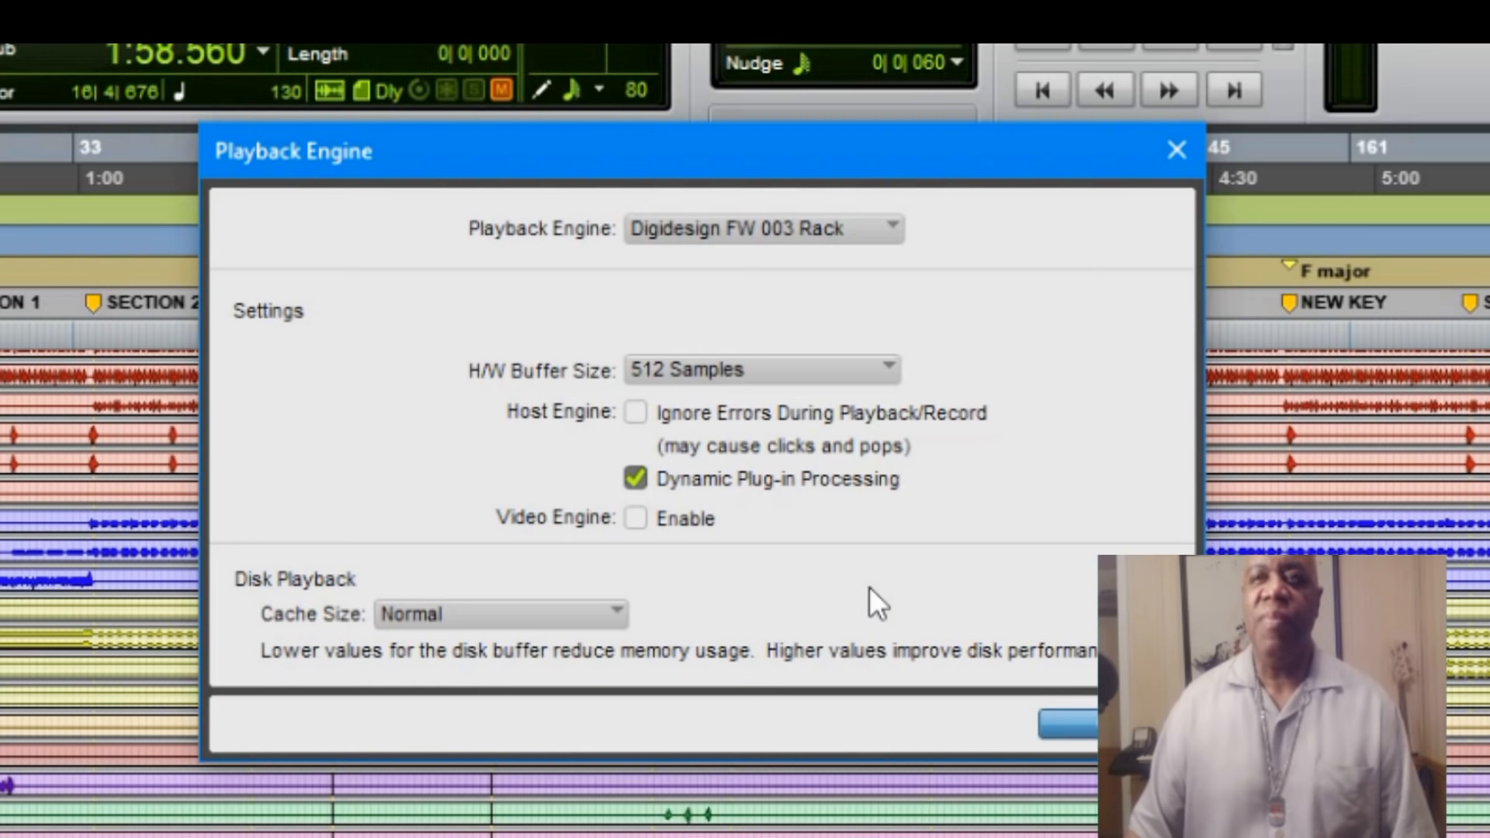
pyautogui.moveTo(813, 541)
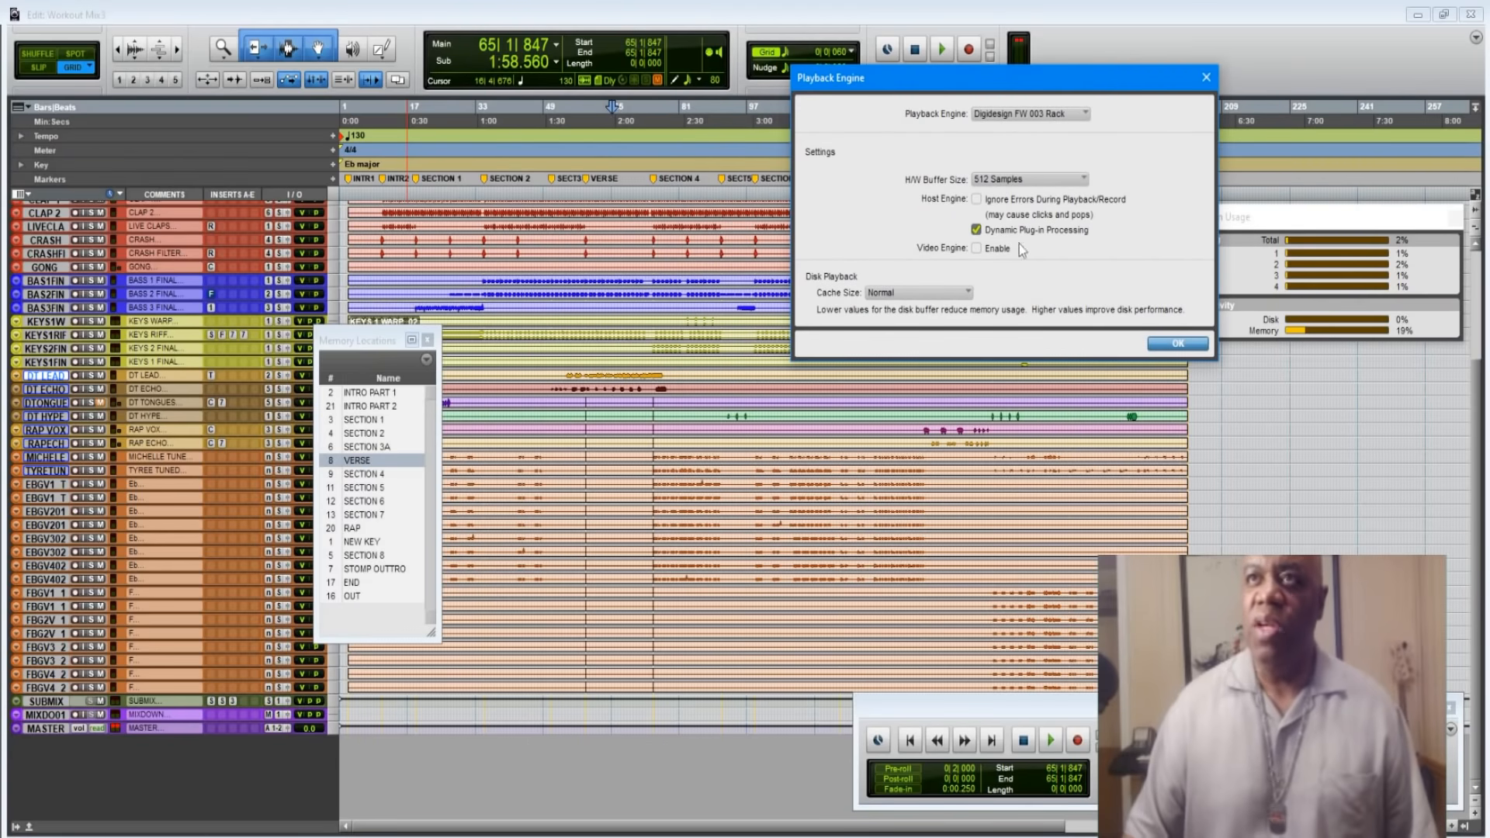
pyautogui.moveTo(998, 77); pyautogui.dragTo(950, 29)
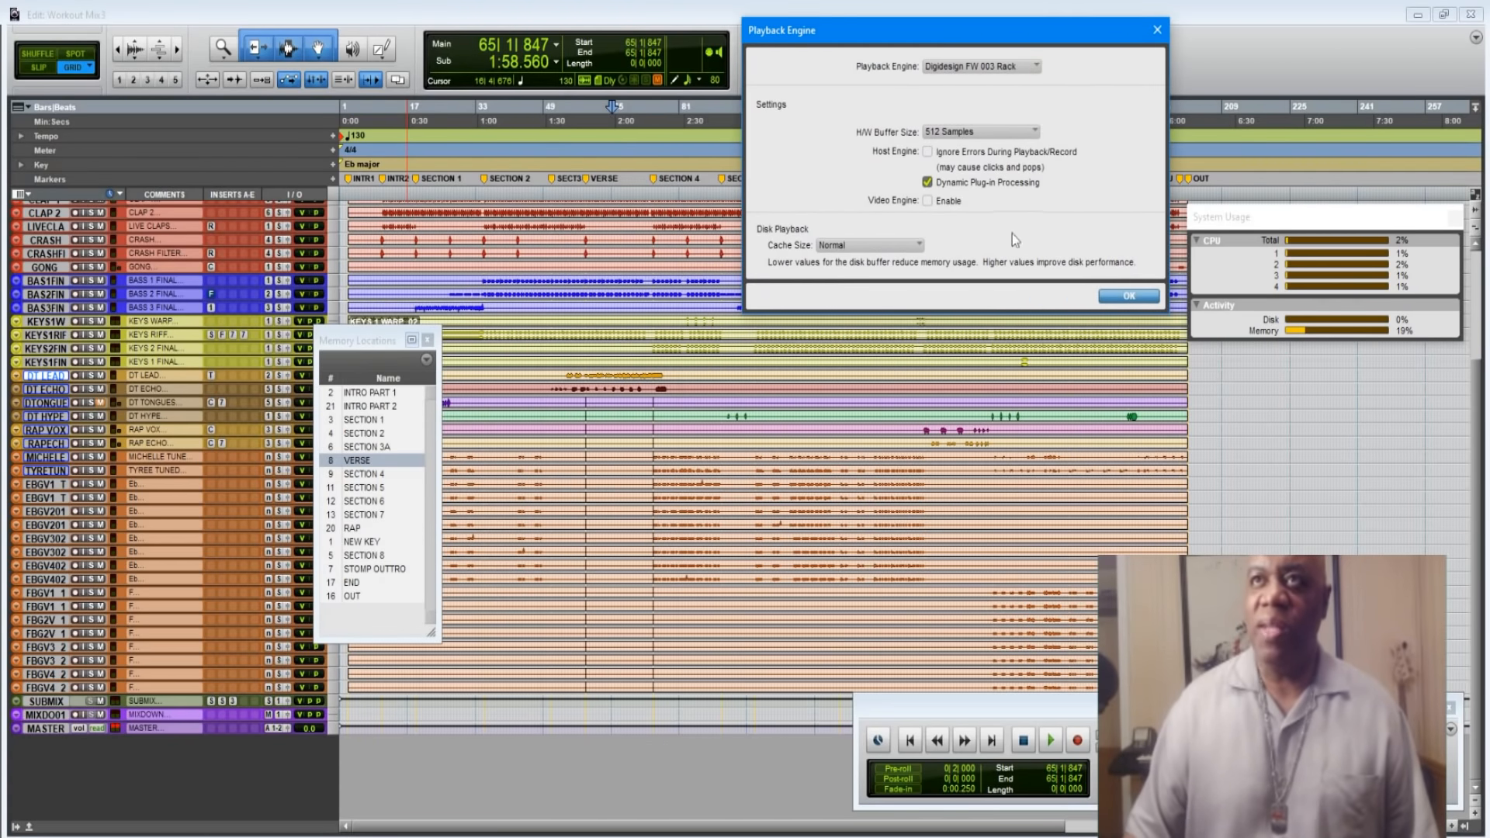
# Apply the Playback Engine settings twice while System Usage shows CPU near 30%
pyautogui.click(1128, 295)
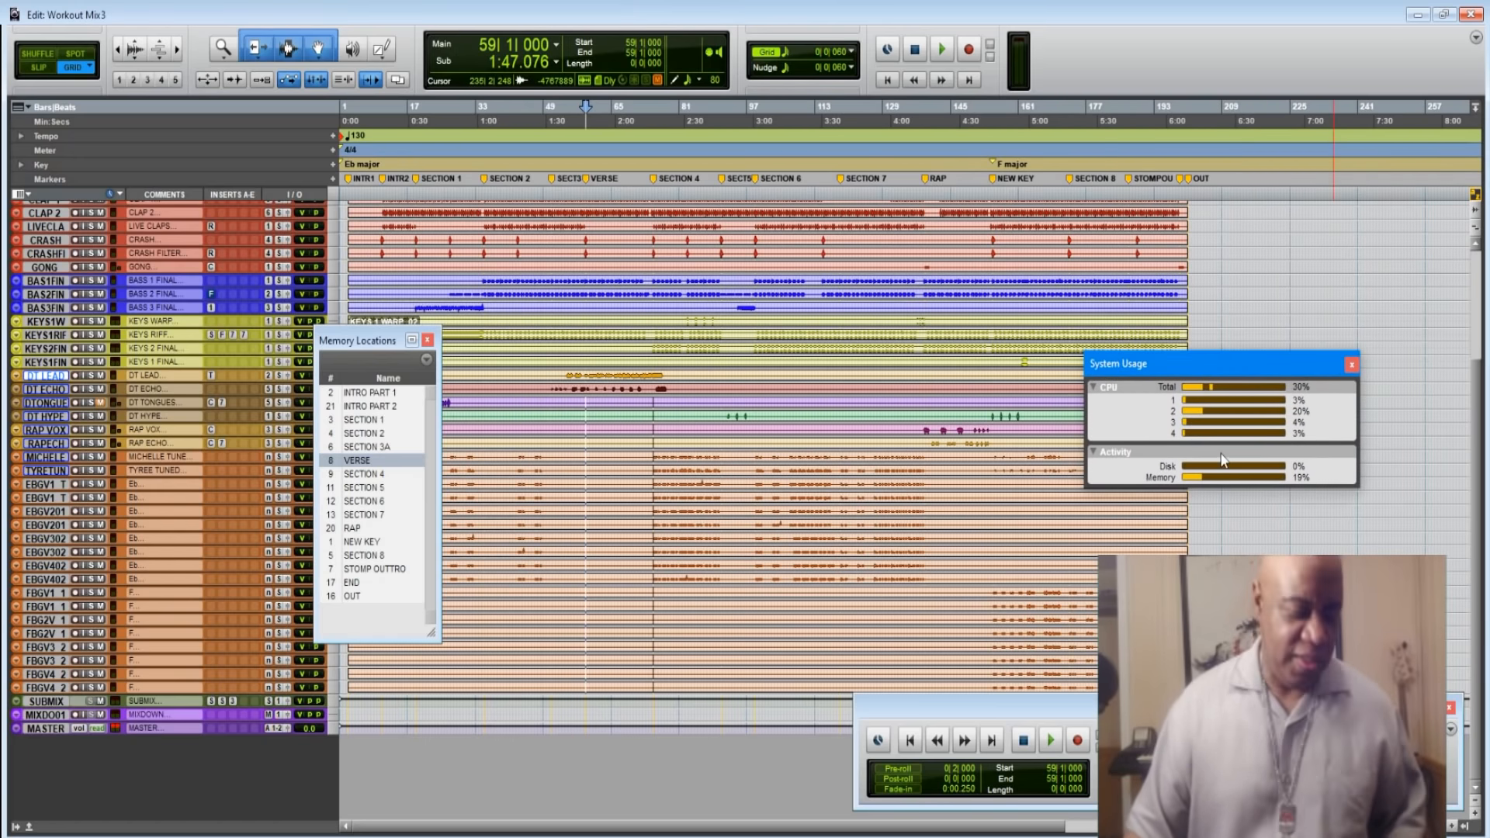
pyautogui.click(1049, 740)
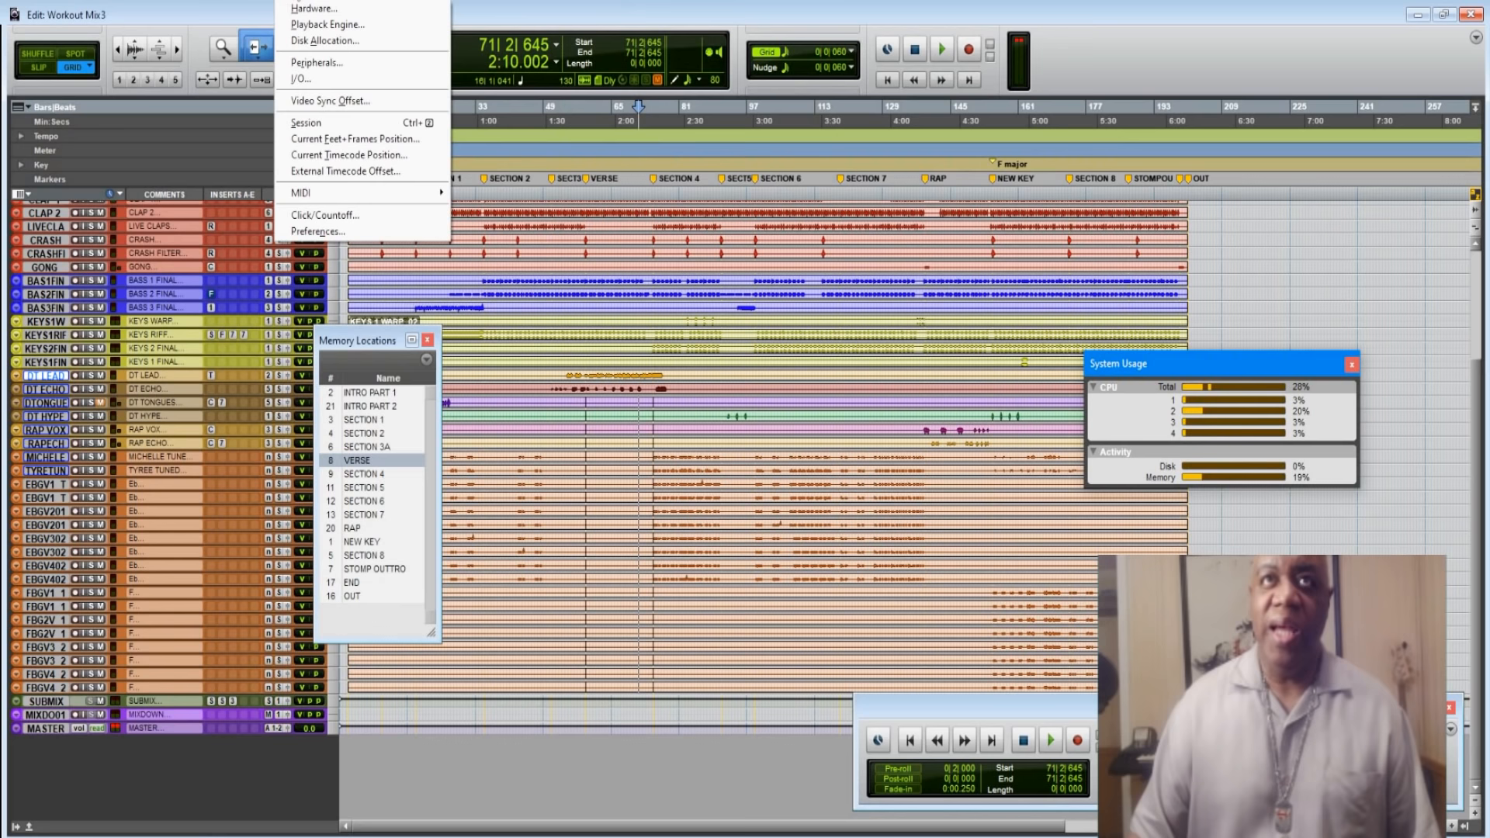
pyautogui.click(327, 24)
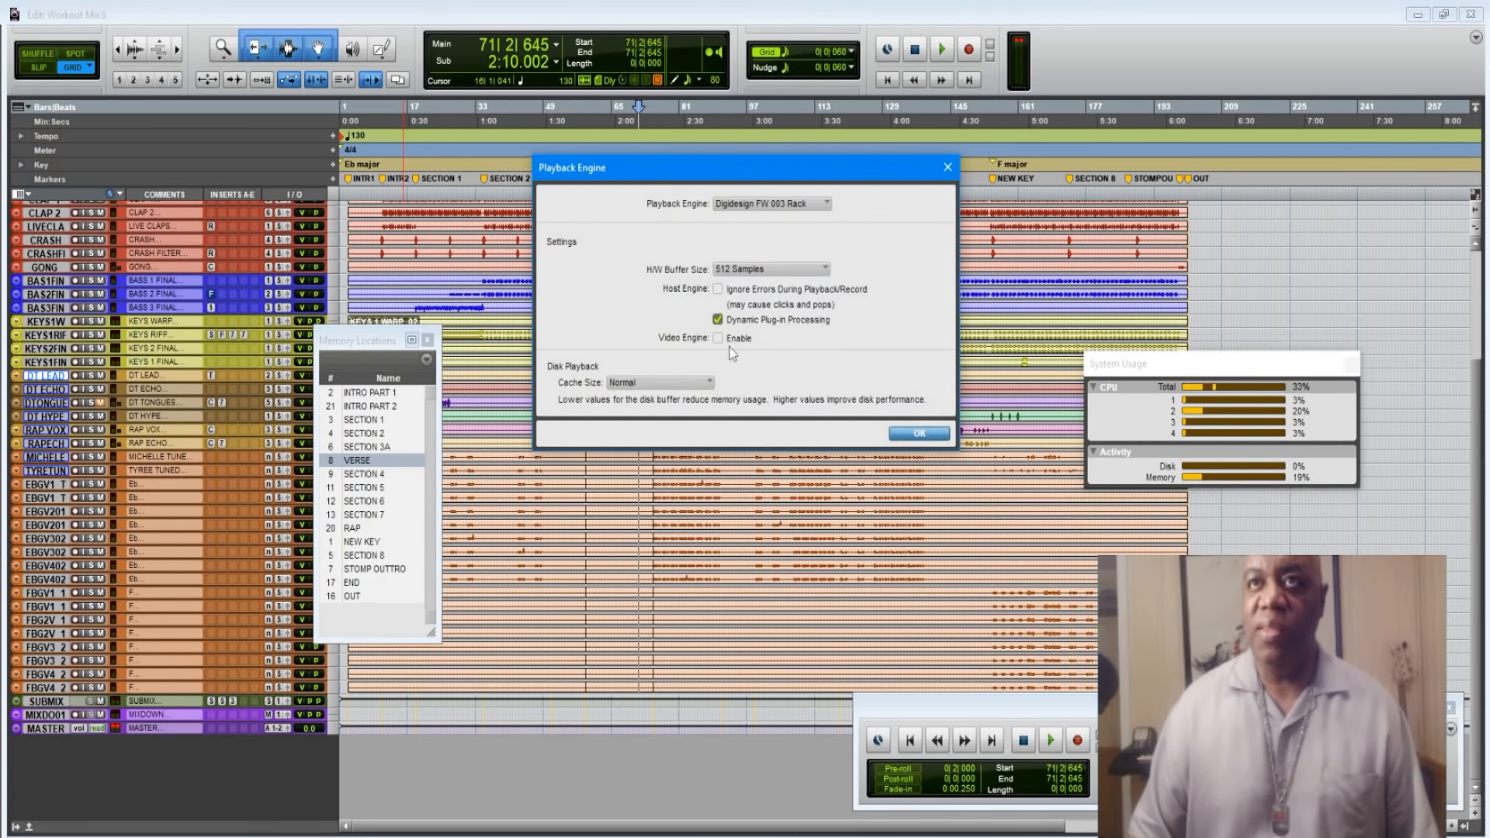
pyautogui.click(919, 434)
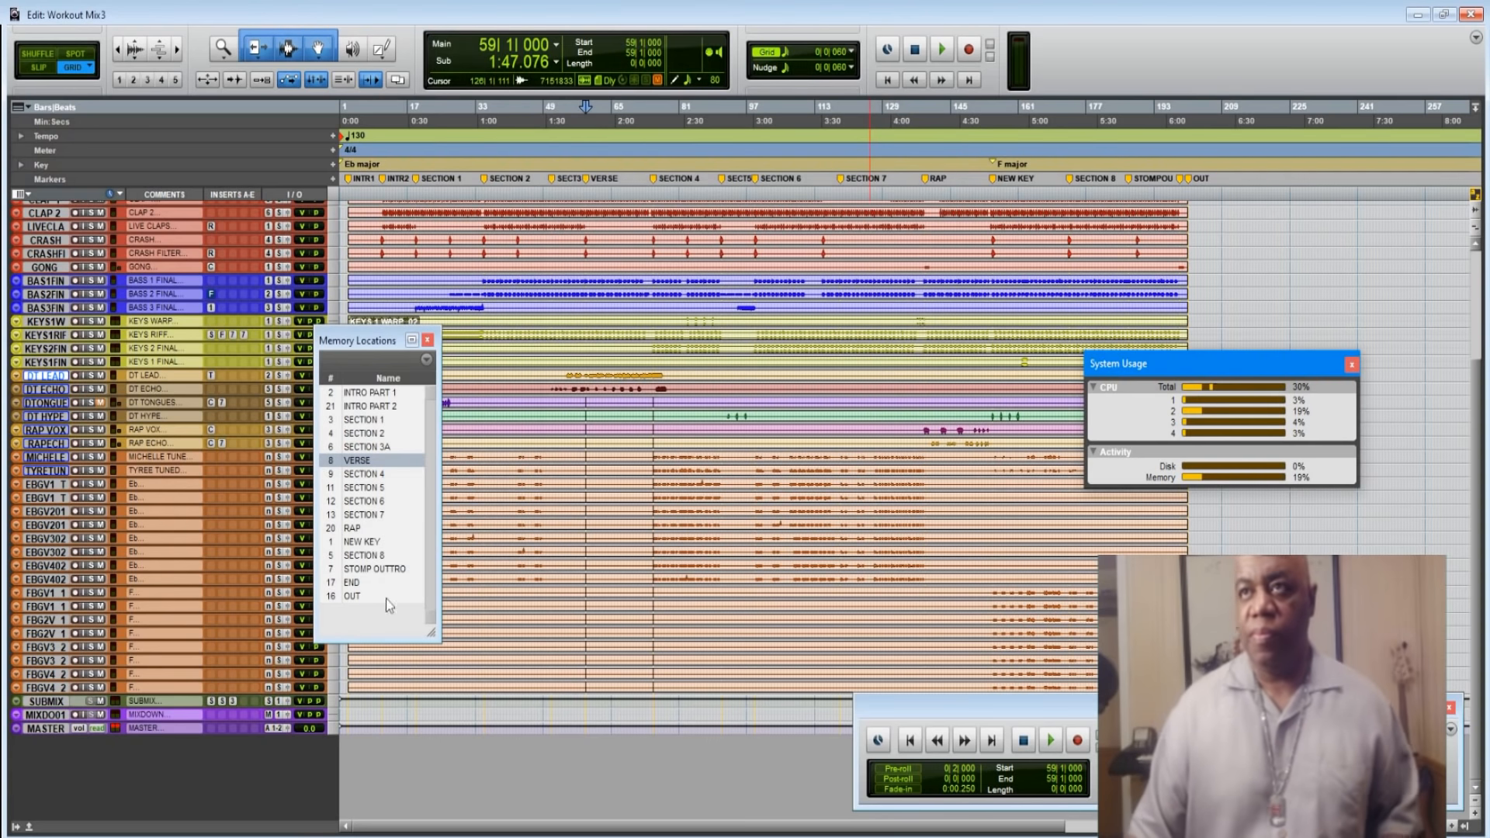
pyautogui.click(1051, 739)
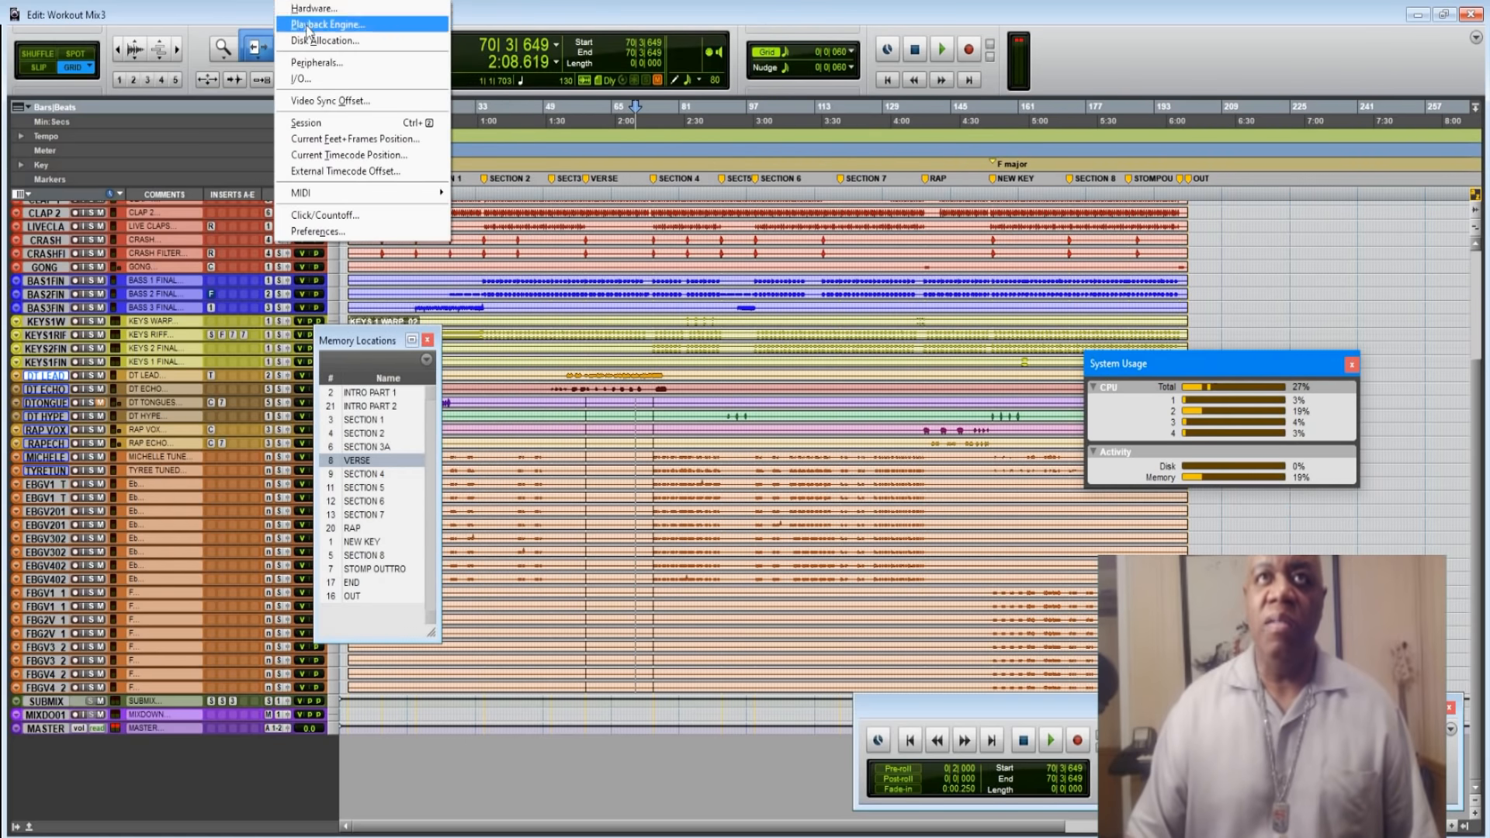
# Re-enable Dynamic Plug-in Processing in Playback Engine, dropping total CPU to about 2%
pyautogui.click(325, 24)
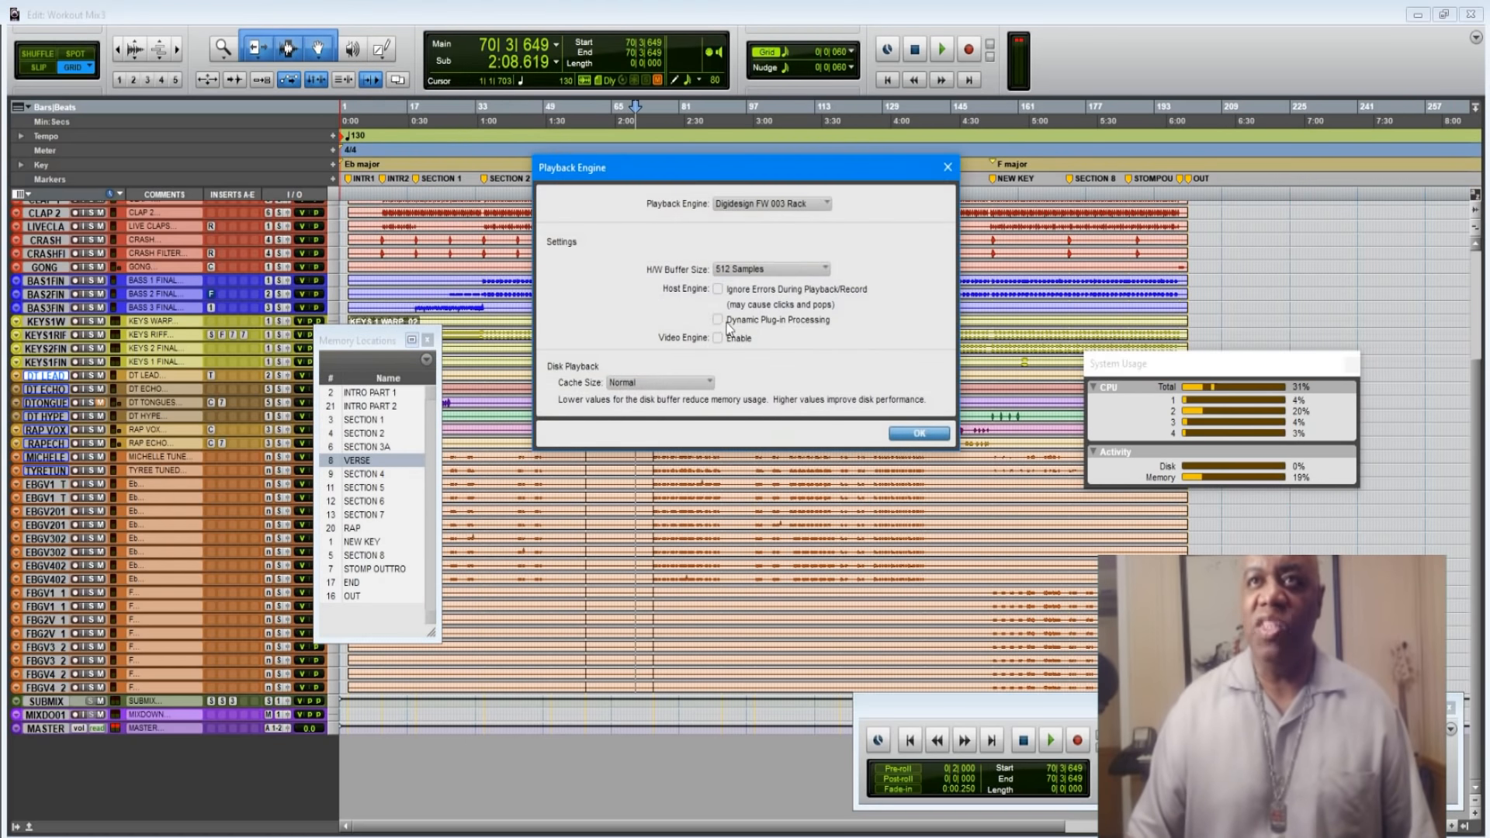
pyautogui.click(718, 320)
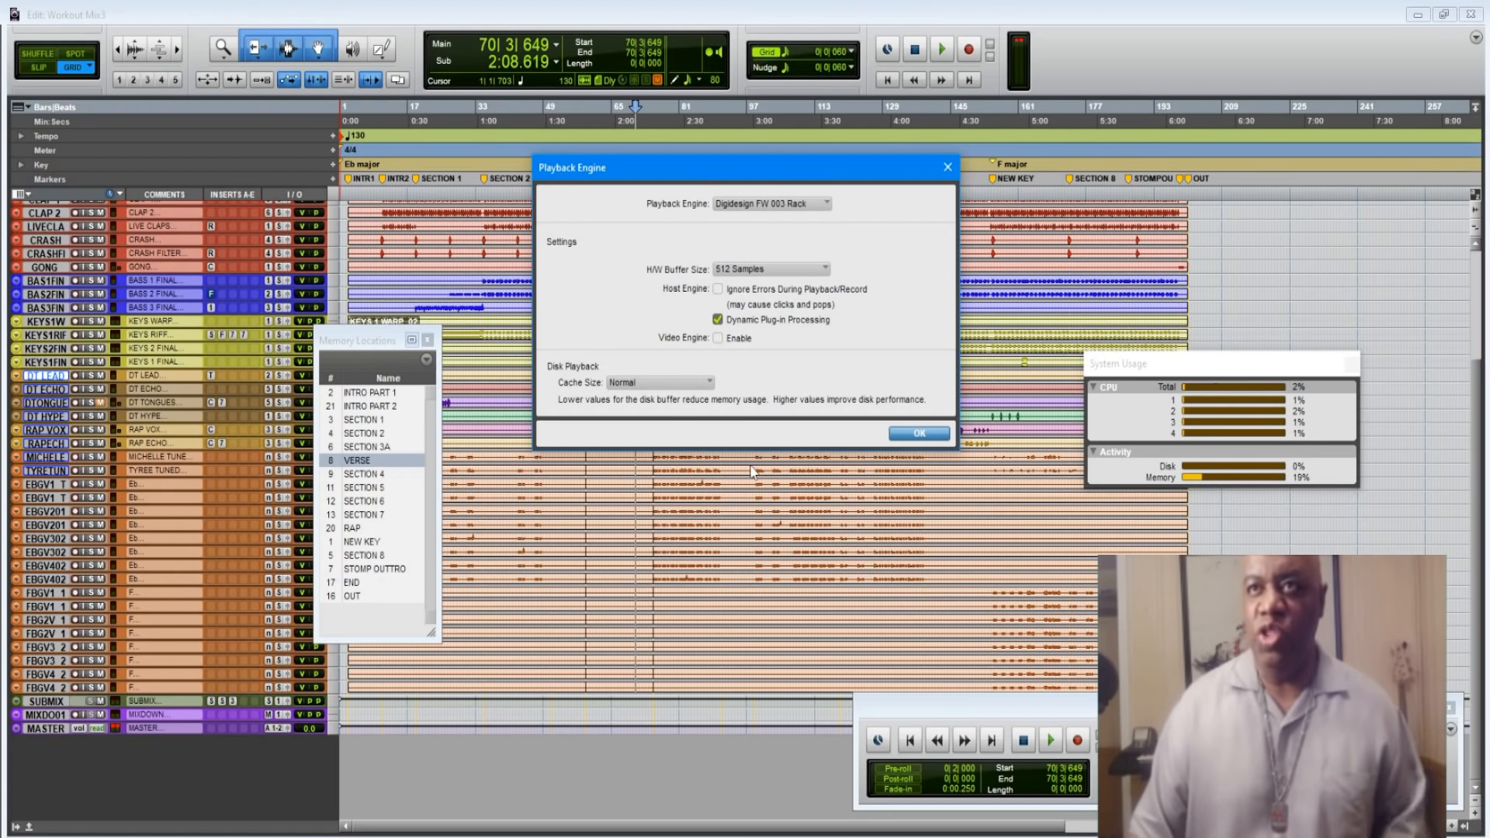
pyautogui.click(919, 434)
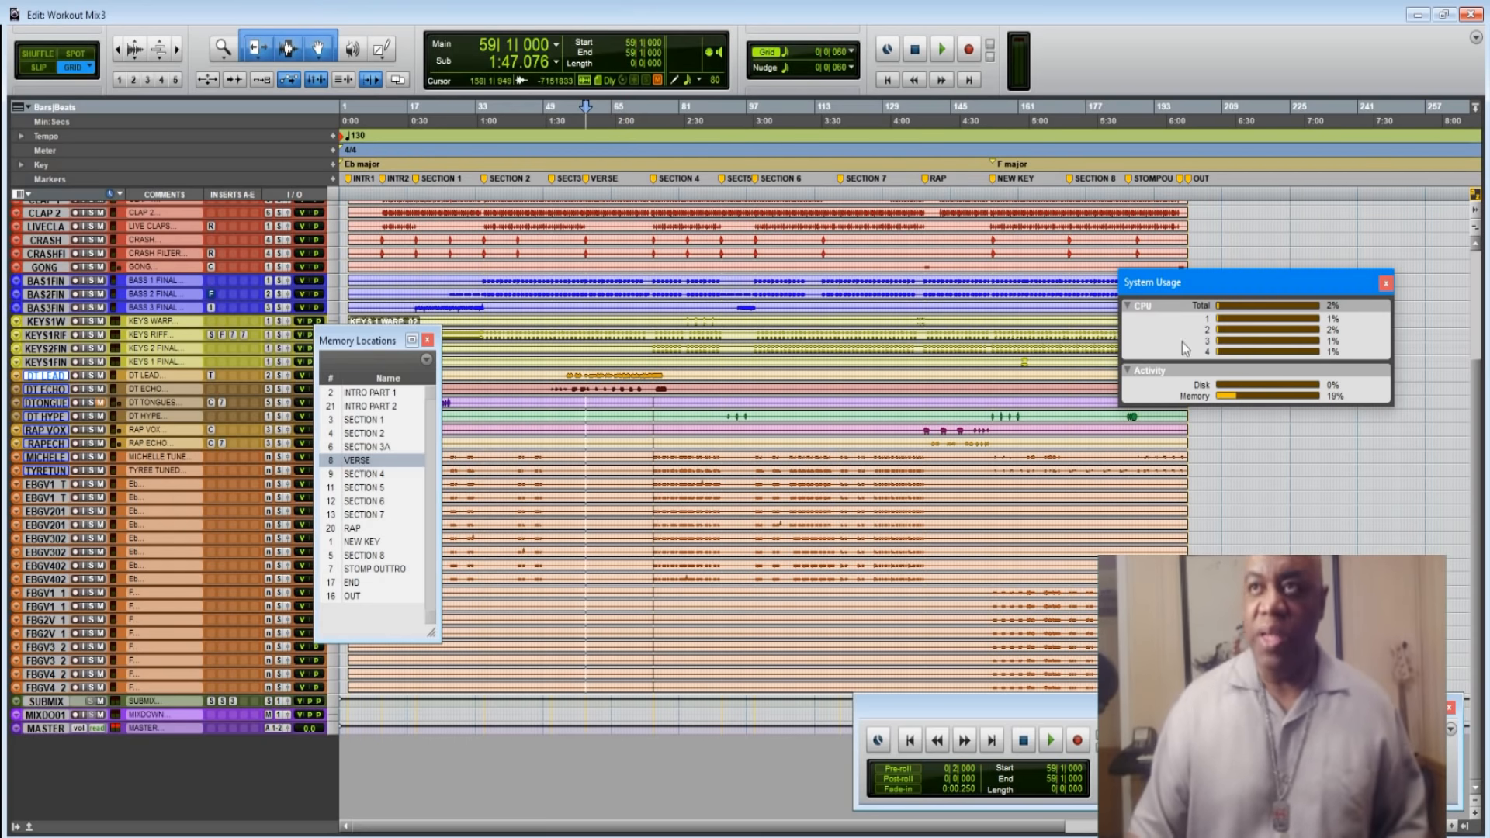
# Remove the blank regions between bars 57 and 73 on the lower tracks
pyautogui.click(1051, 739)
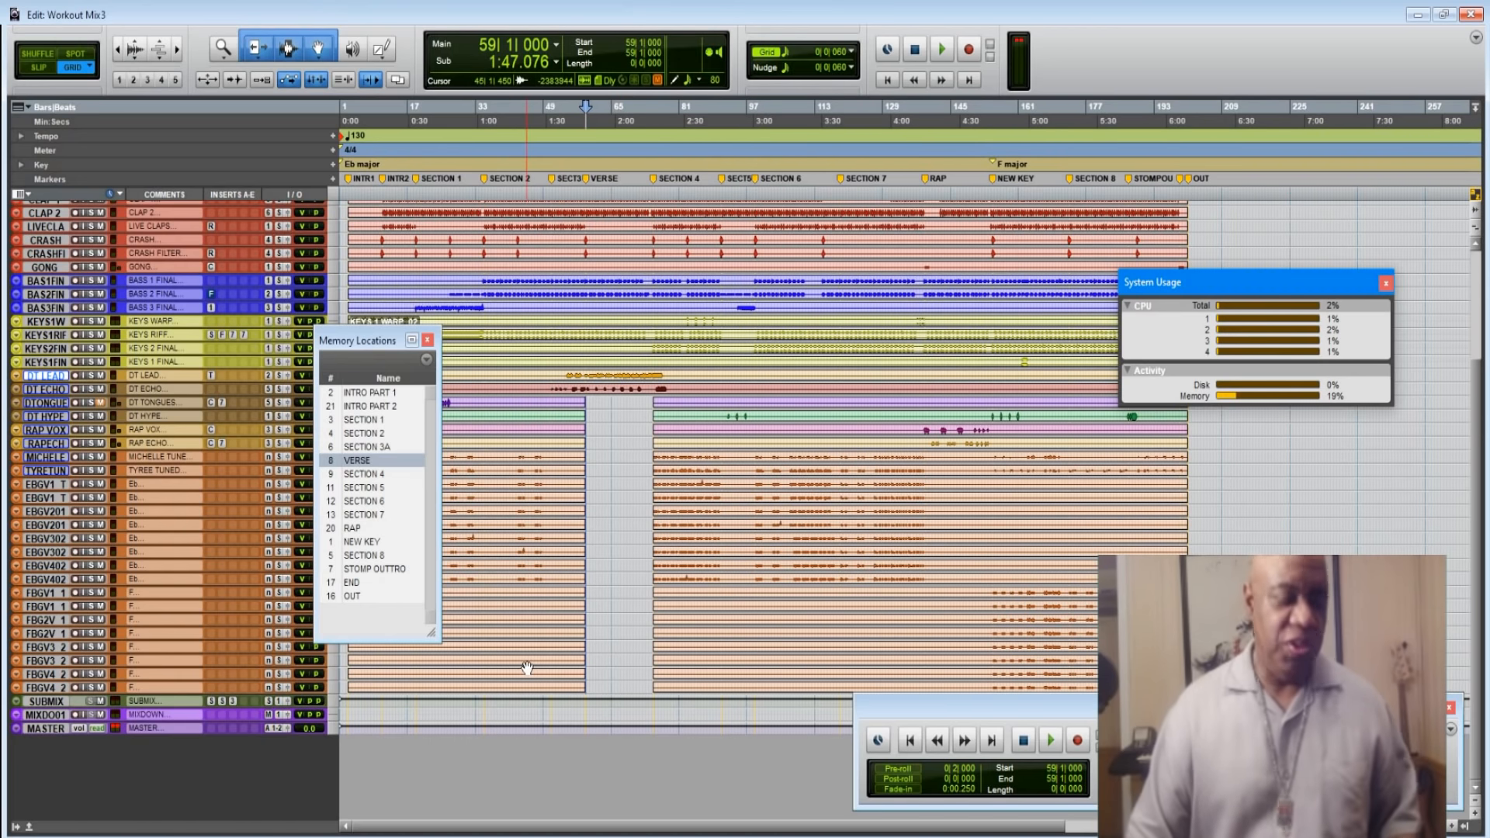
pyautogui.click(1051, 738)
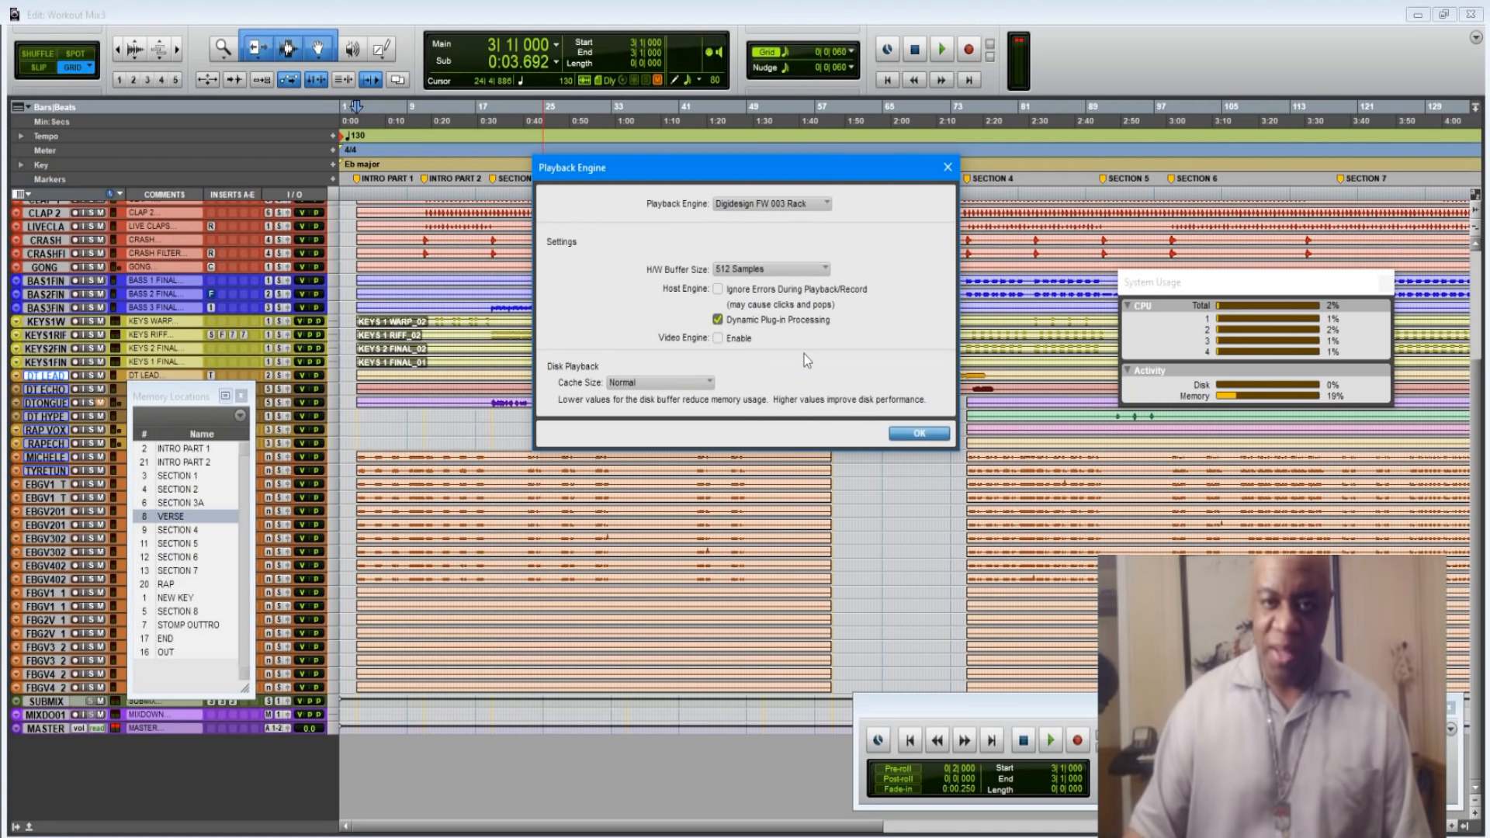
# Confirm Playback Engine with Dynamic Plug-in Processing on; System Usage reads about 34% CPU
pyautogui.click(919, 433)
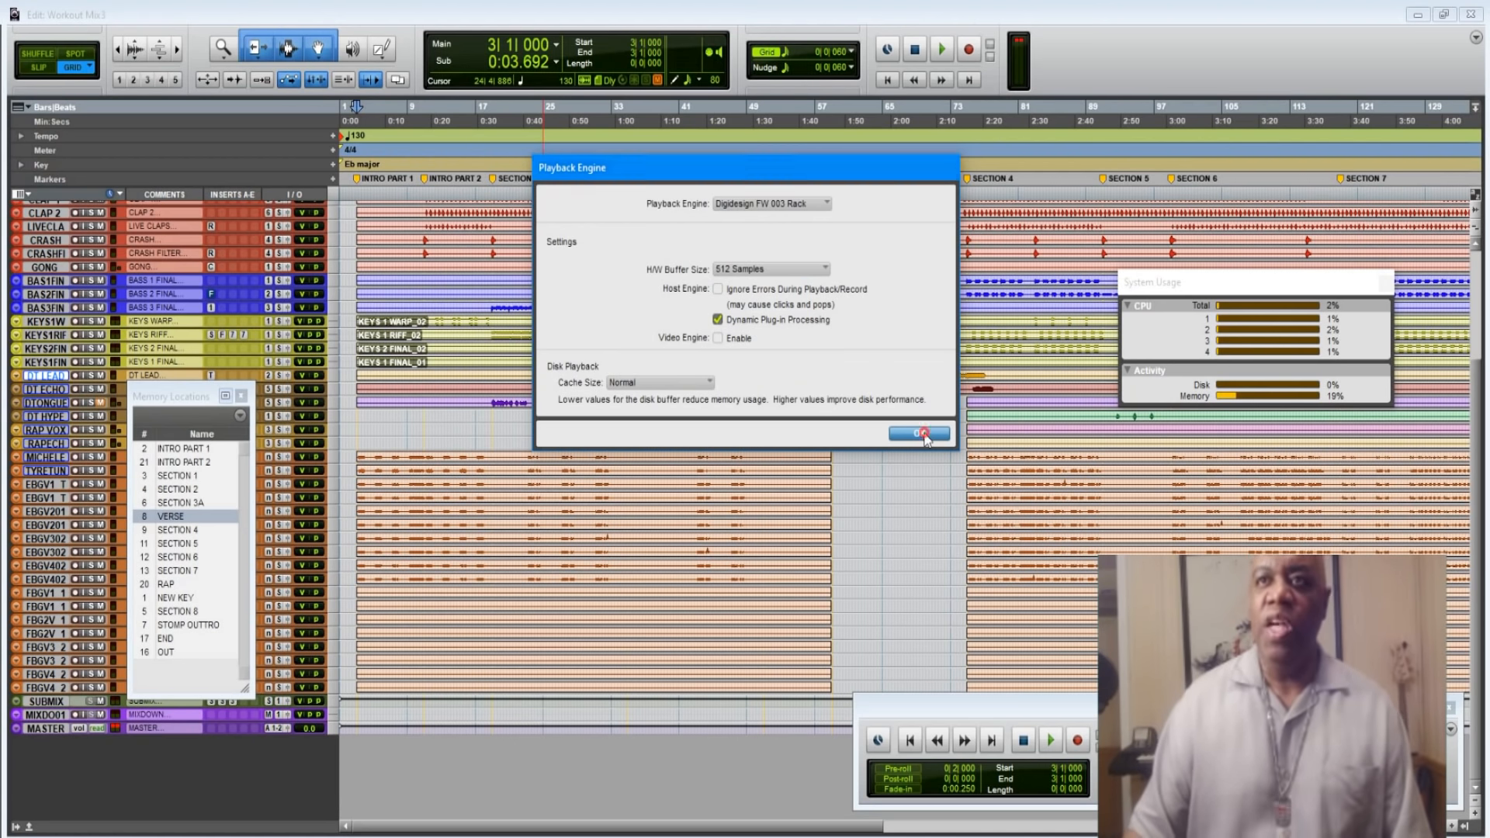
pyautogui.click(922, 434)
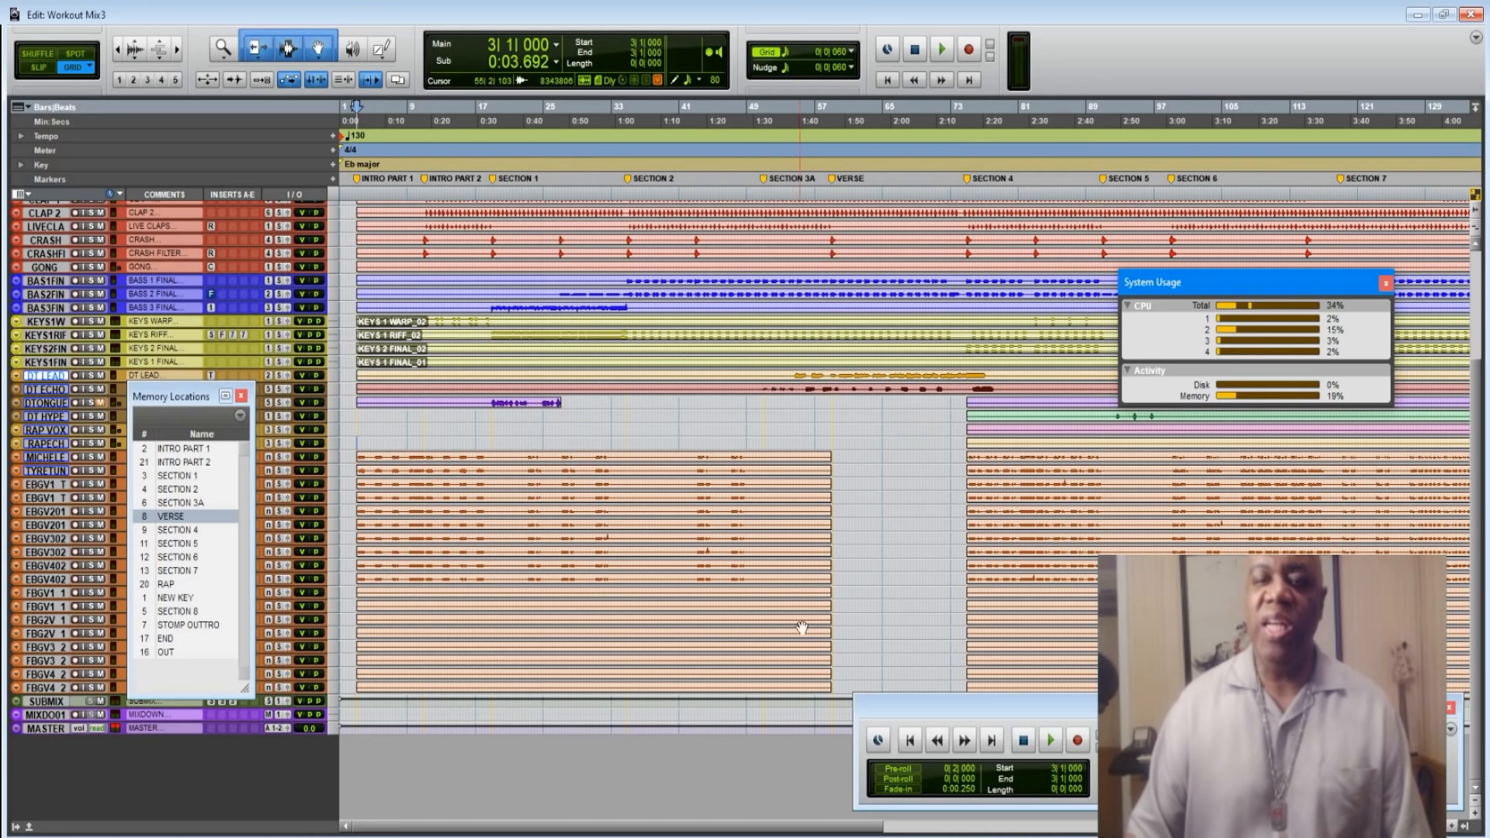